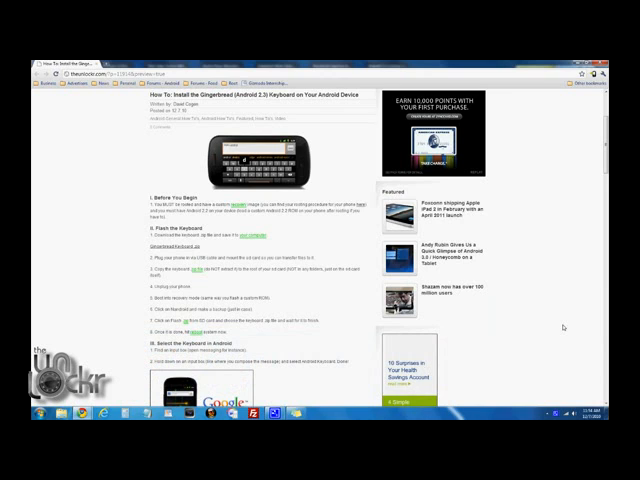
{"action": "mouse_move", "coordinate": [567, 362]}
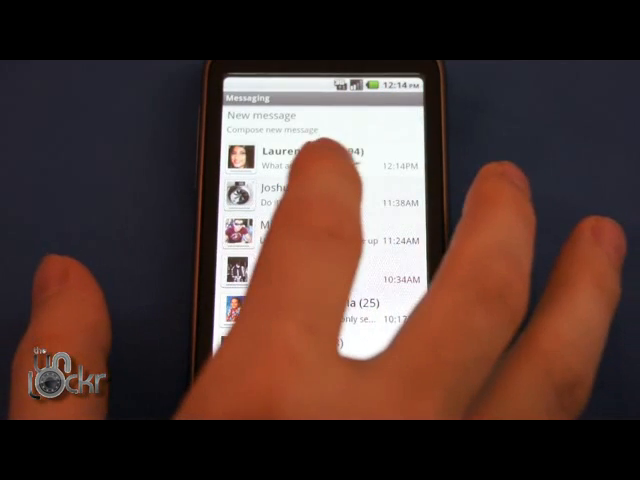
{"action": "left_click", "coordinate": [290, 195]}
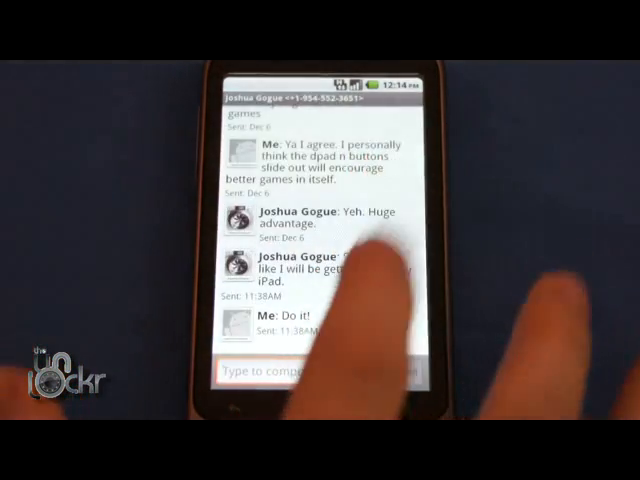
{"action": "left_click", "coordinate": [300, 370]}
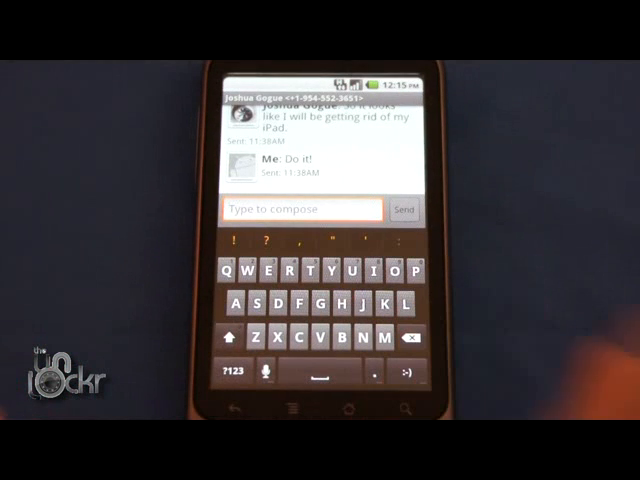